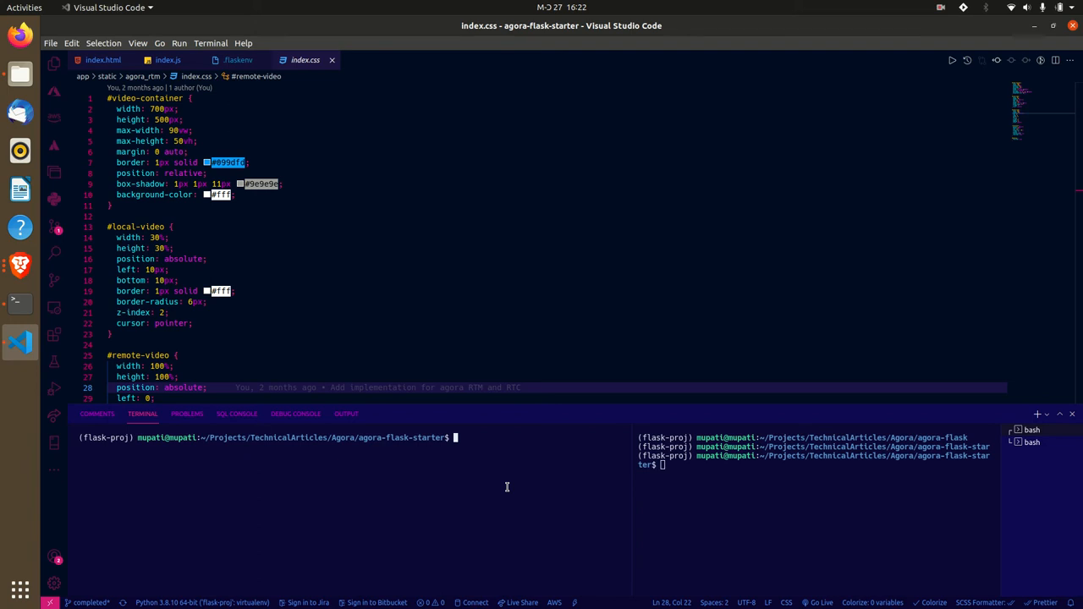
Step: Run 'flask run' in the VS Code terminal to serve the app on port 5000
{"action": "type", "text": "flask"}
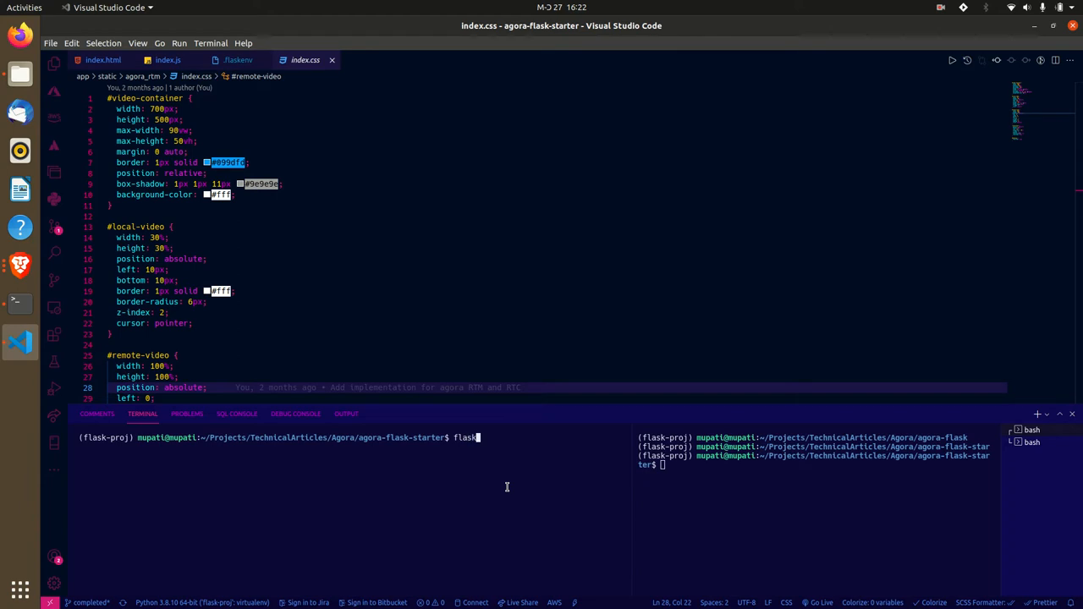
{"action": "key", "text": "Return"}
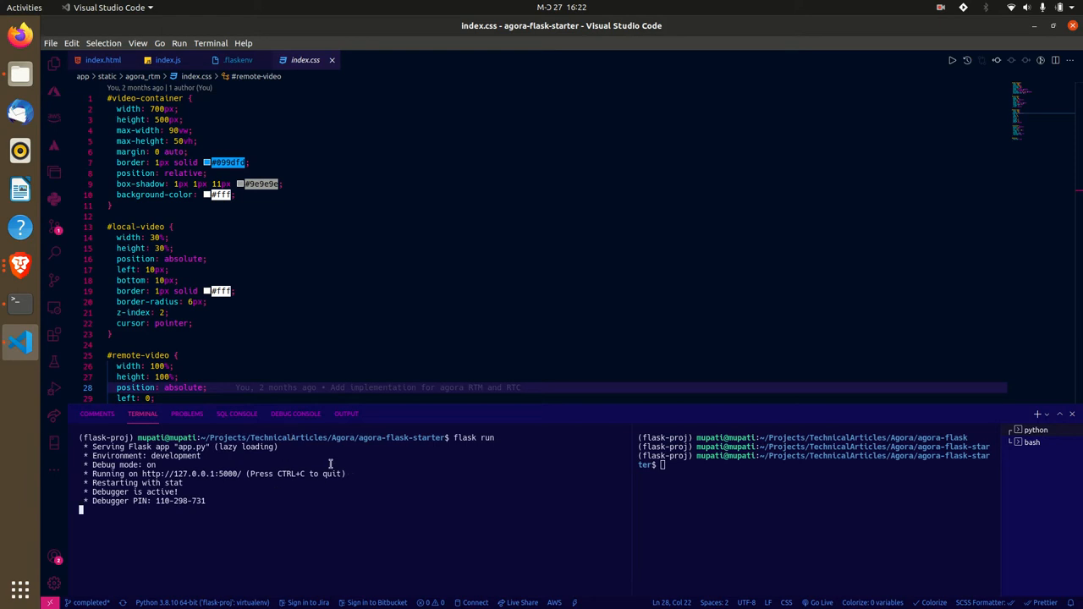
{"action": "left_click", "coordinate": [24, 7]}
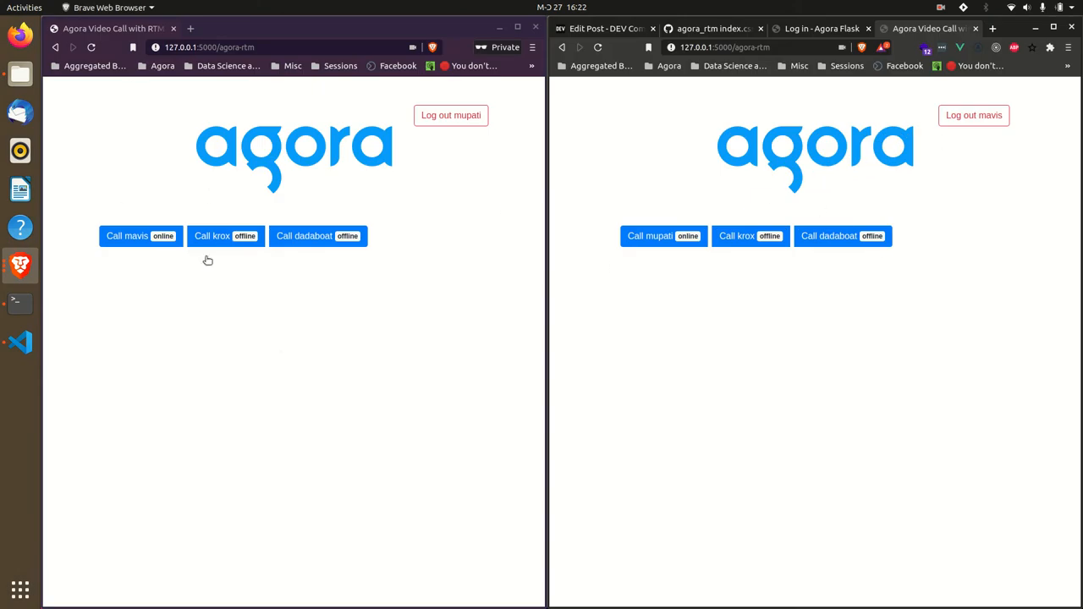
Step: Log out of both browser windows, then sign the left window into the second account
{"action": "left_click", "coordinate": [450, 116]}
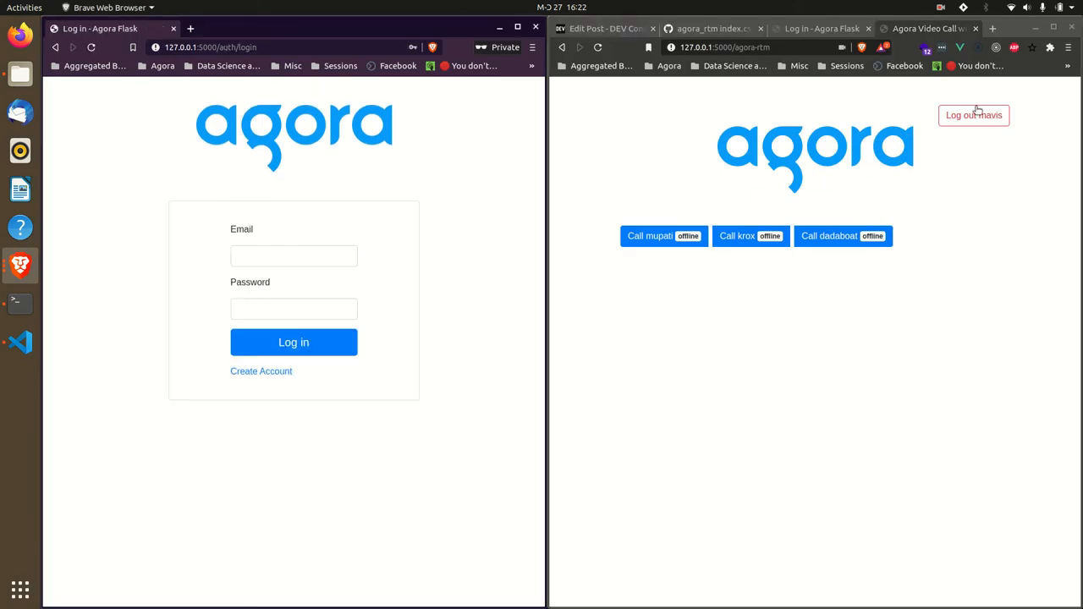
{"action": "left_click", "coordinate": [973, 115]}
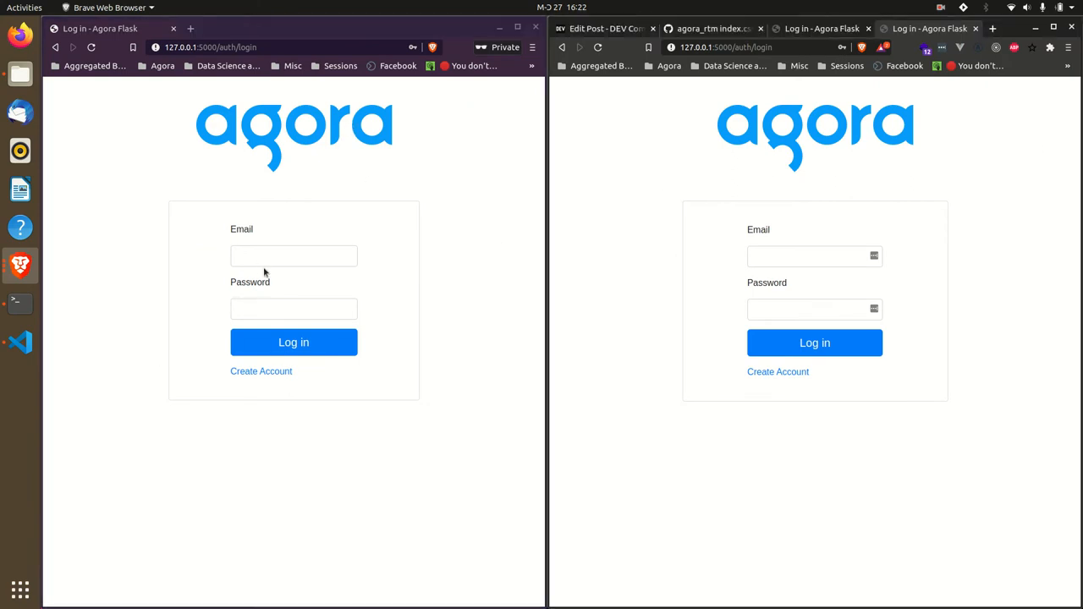
{"action": "left_click", "coordinate": [294, 256]}
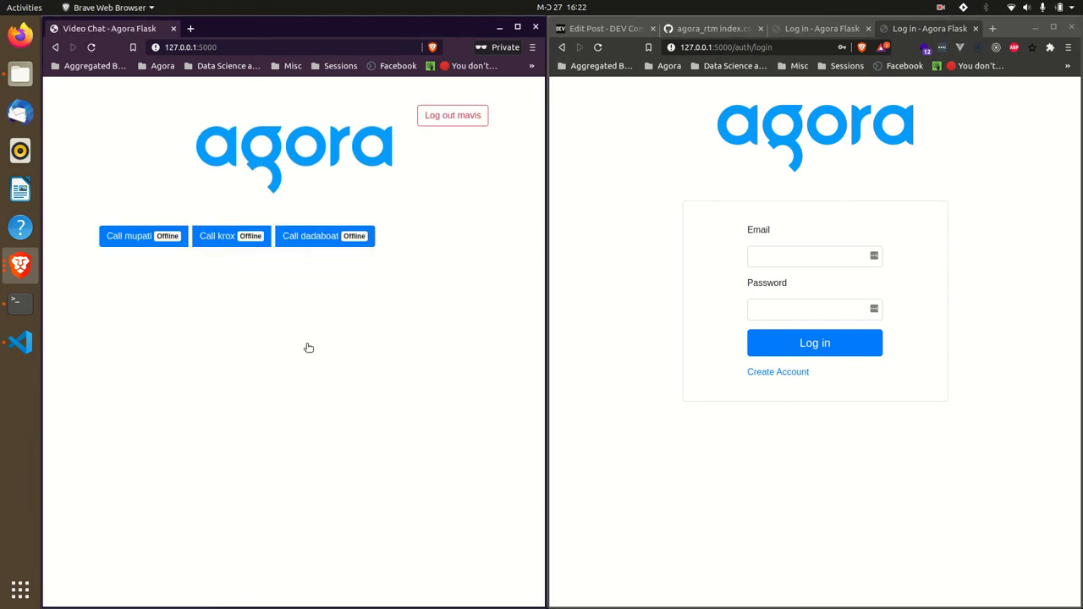
{"action": "mouse_move", "coordinate": [141, 333]}
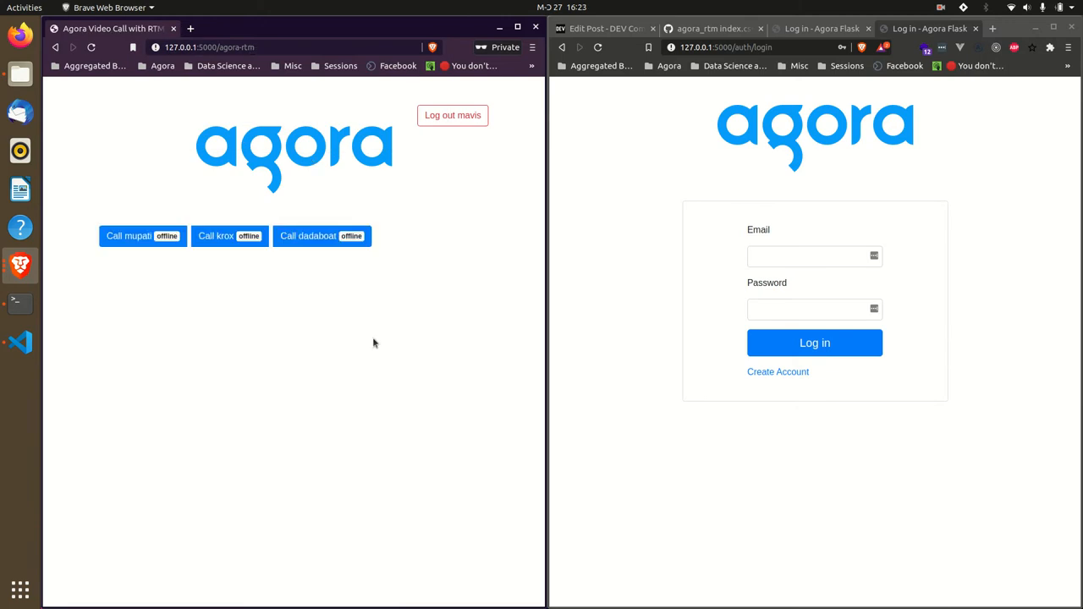
{"action": "mouse_move", "coordinate": [371, 332]}
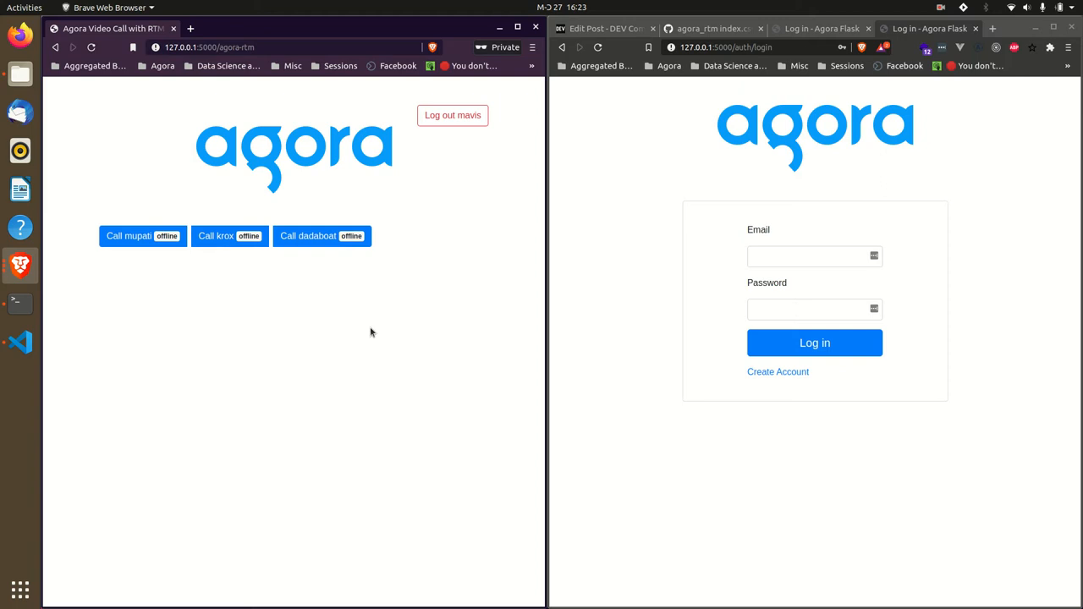
{"action": "mouse_move", "coordinate": [274, 308]}
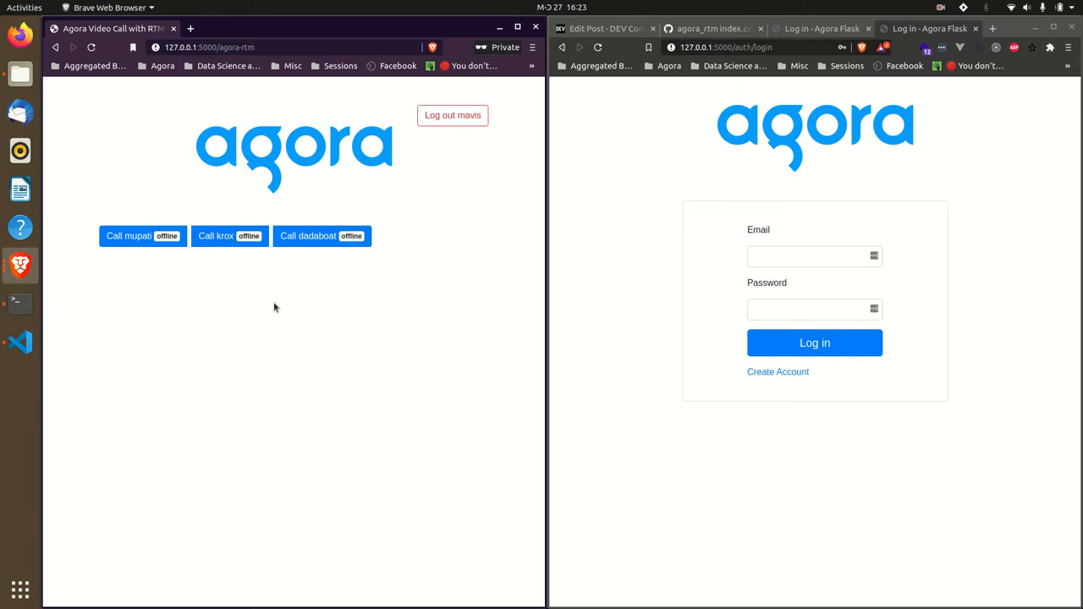
{"action": "mouse_move", "coordinate": [143, 236]}
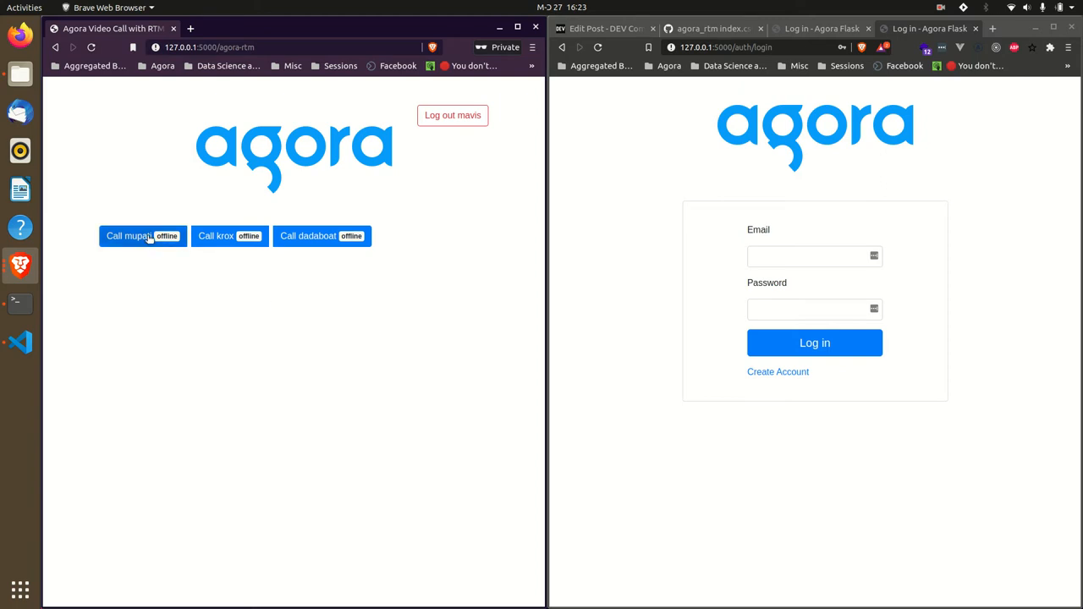
Step: Call the first offline contact from the left window, getting a could-not-be-reached notice
{"action": "left_click", "coordinate": [142, 235]}
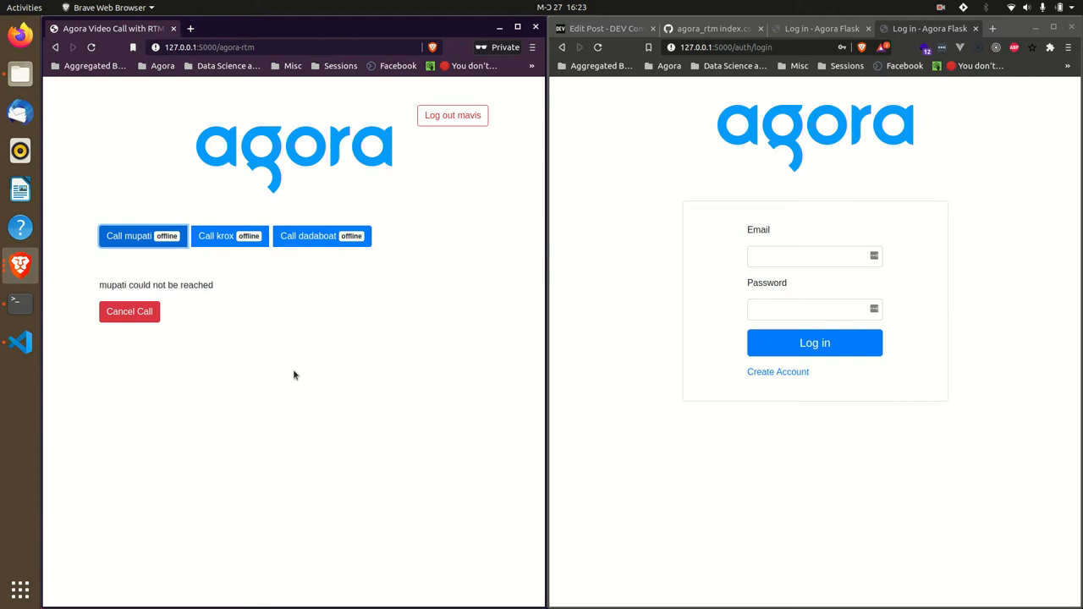
{"action": "mouse_move", "coordinate": [318, 356]}
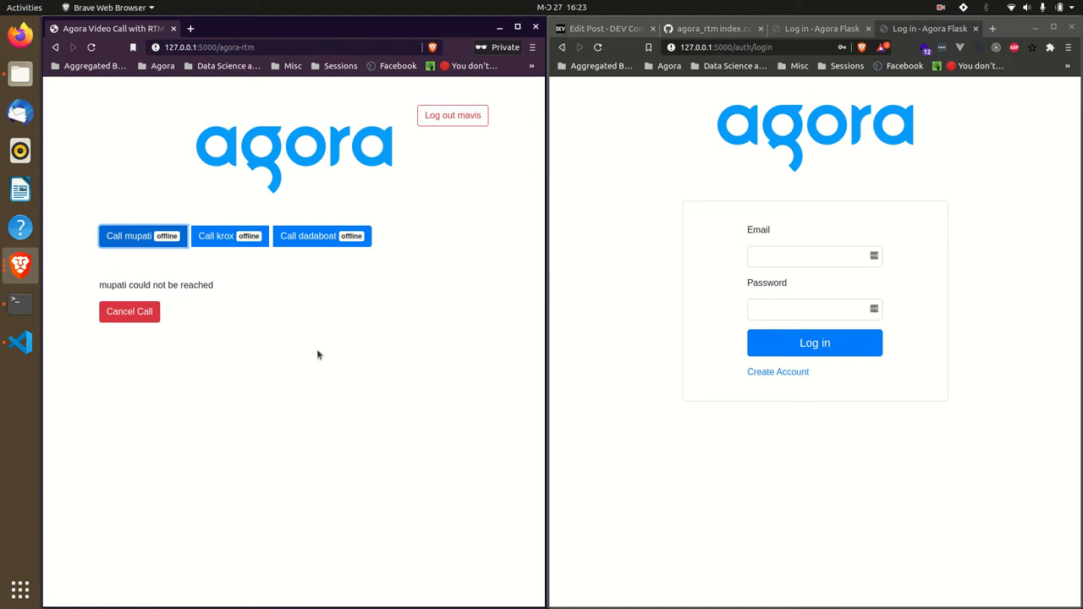
{"action": "mouse_move", "coordinate": [449, 219]}
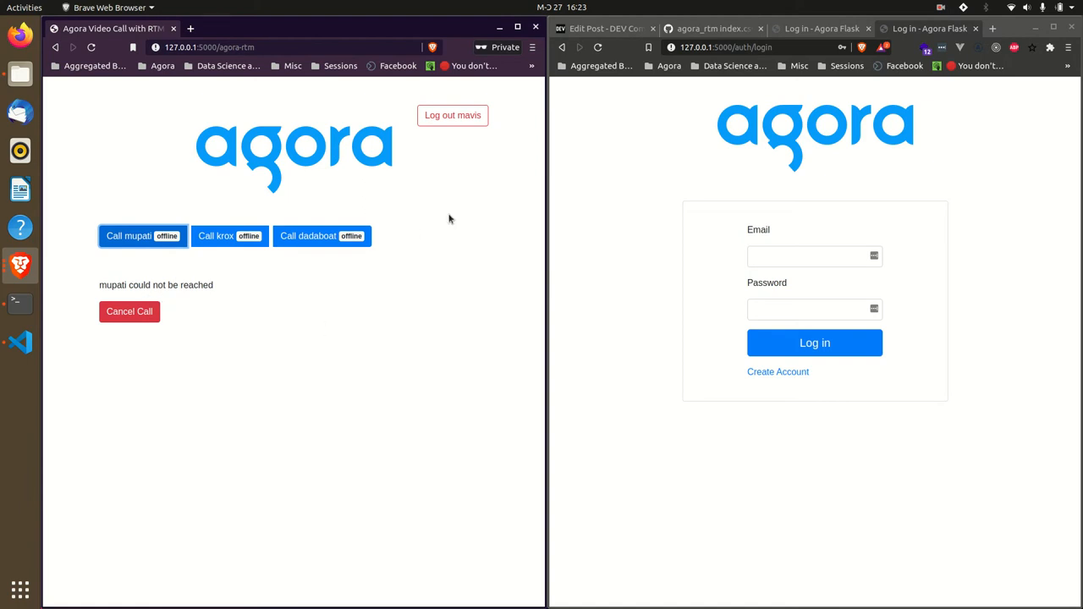
Step: Sign the right window in using the first account's saved autofill login
{"action": "left_click", "coordinate": [815, 256]}
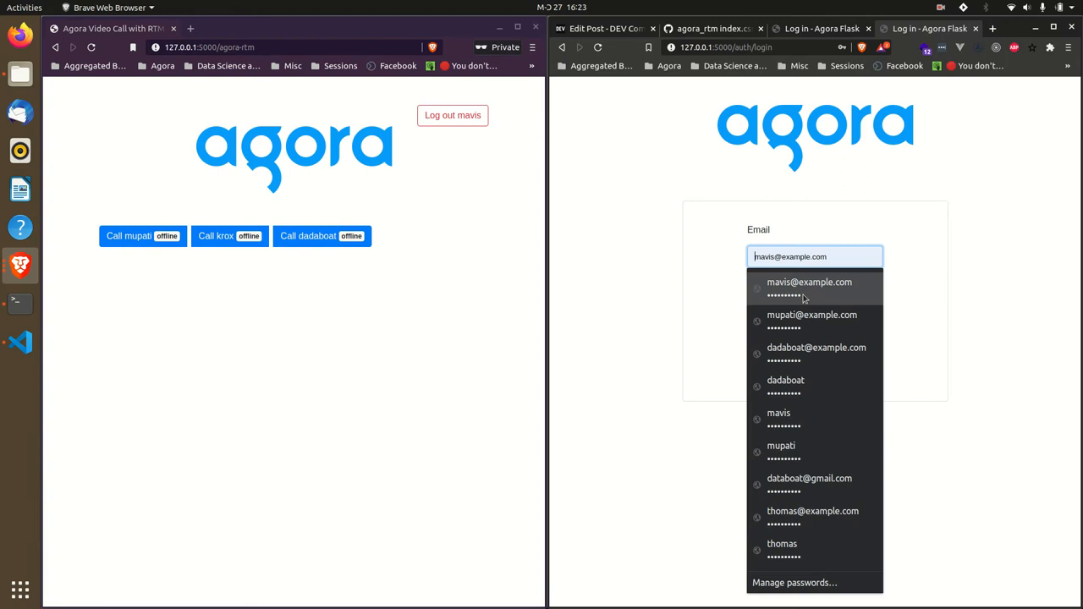
{"action": "left_click", "coordinate": [812, 320]}
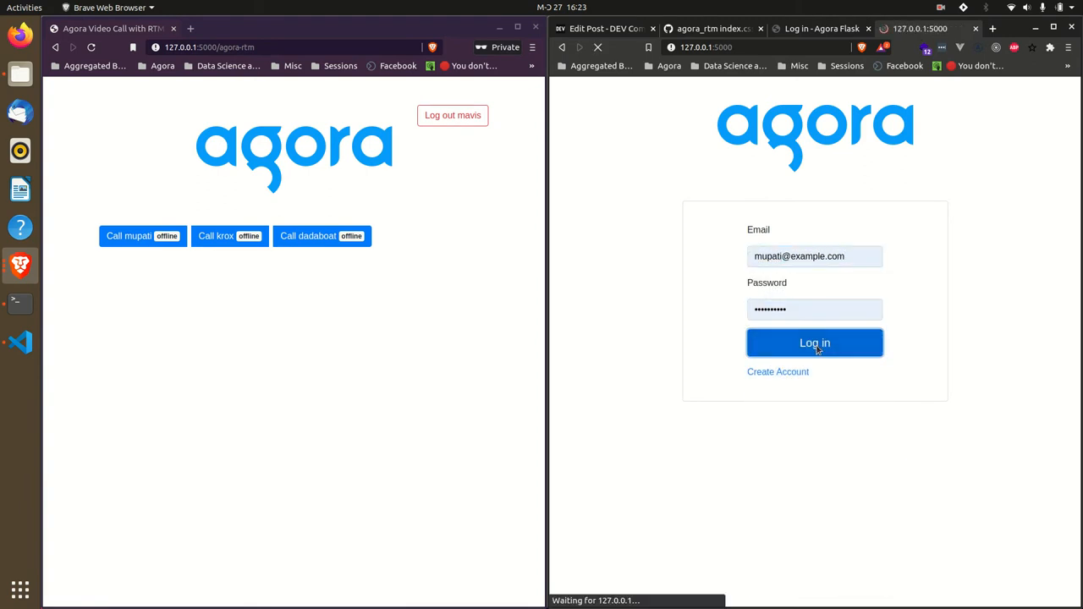
{"action": "left_click", "coordinate": [814, 343]}
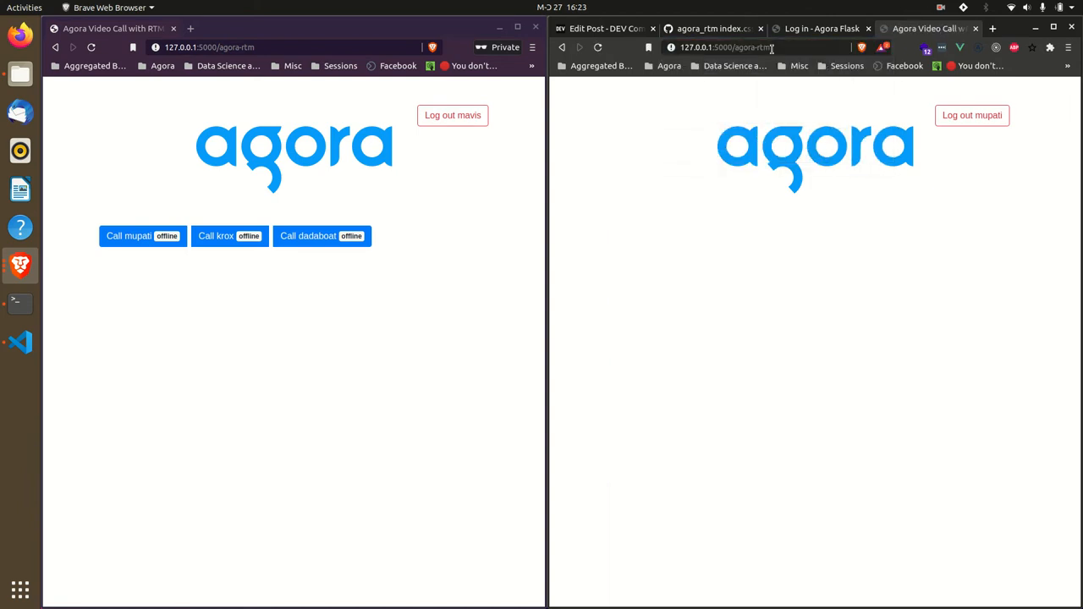
{"action": "mouse_move", "coordinate": [748, 229]}
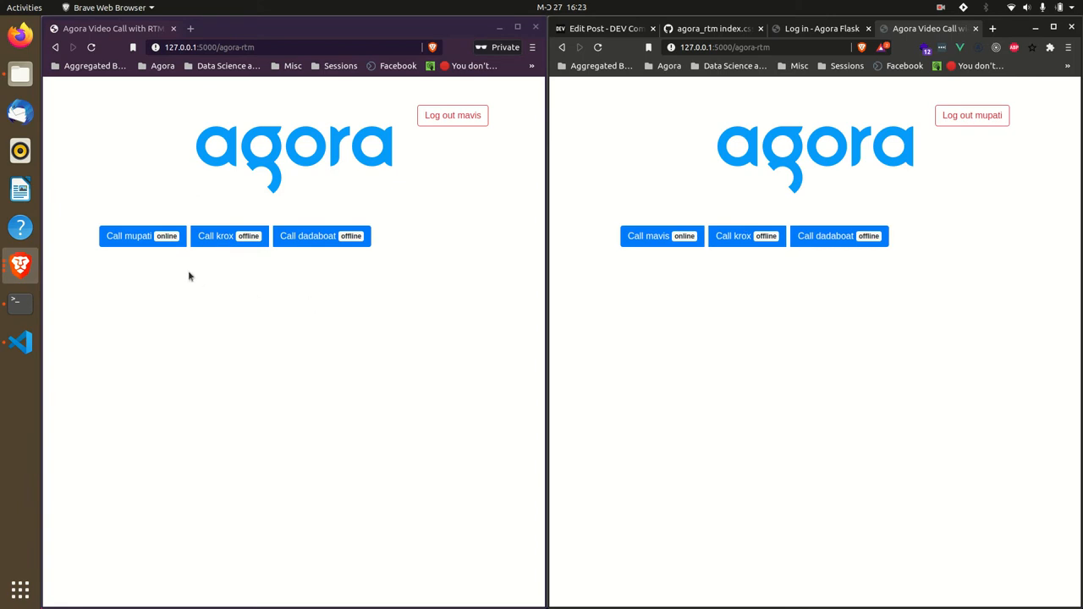
{"action": "mouse_move", "coordinate": [918, 100]}
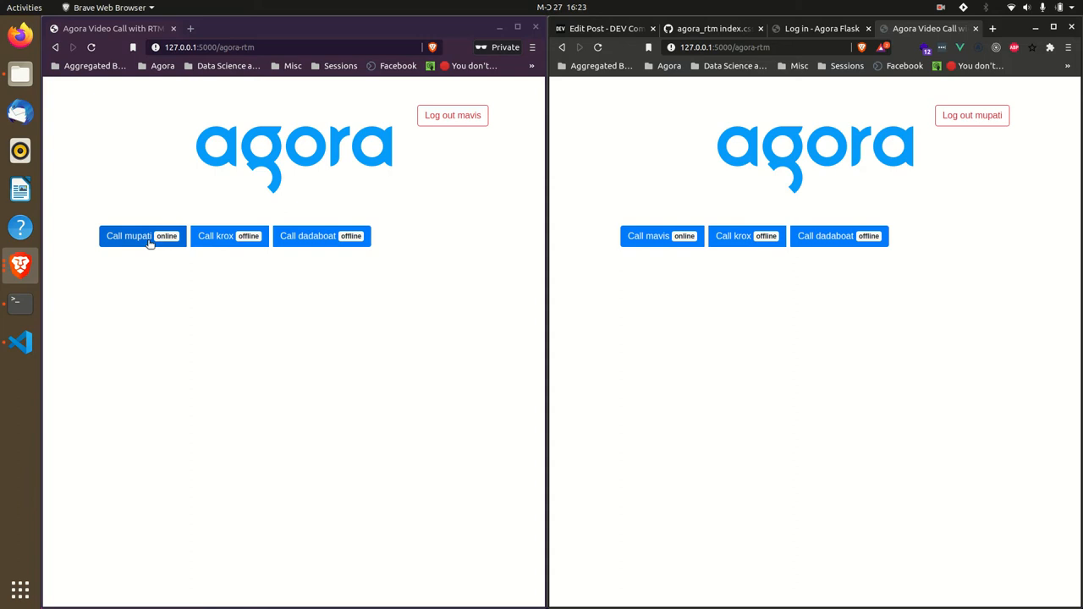
Step: Call the now-online contact from the left window and cancel before it's answered
{"action": "left_click", "coordinate": [142, 235]}
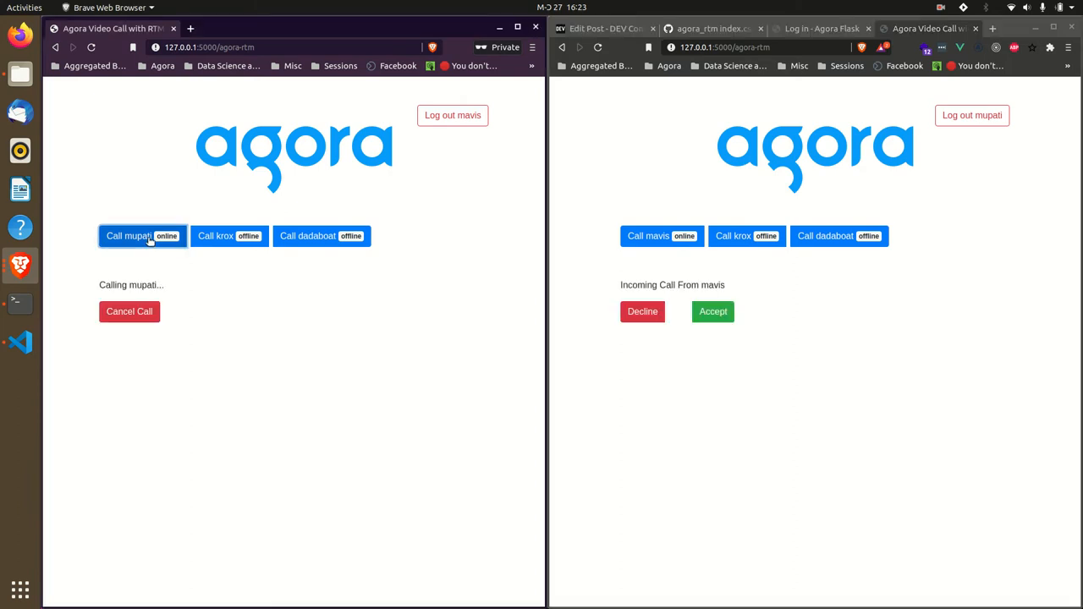
{"action": "mouse_move", "coordinate": [758, 508]}
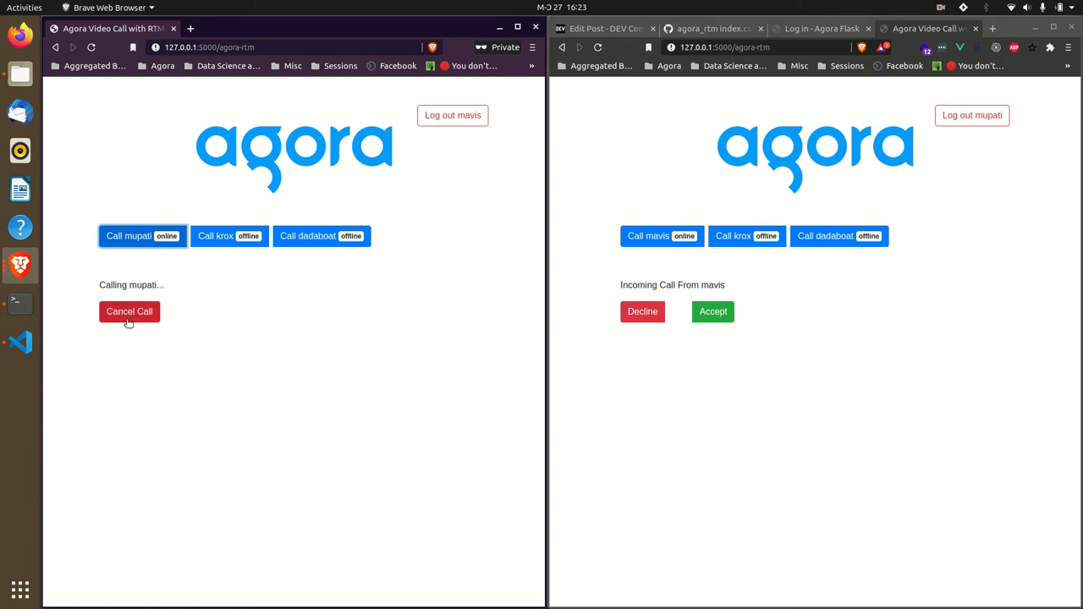
{"action": "left_click", "coordinate": [128, 311]}
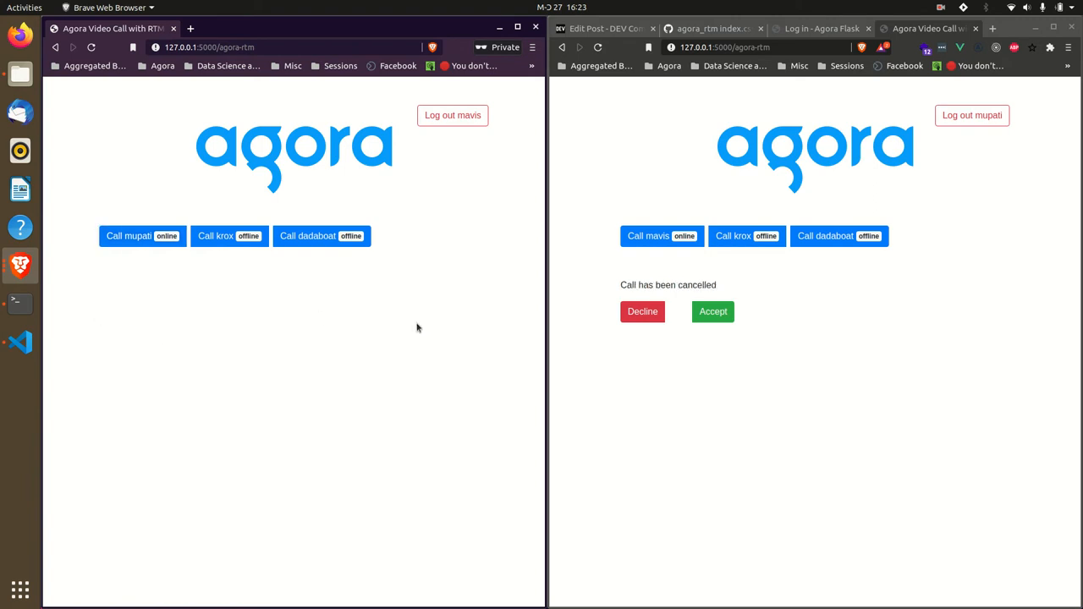
{"action": "mouse_move", "coordinate": [667, 278]}
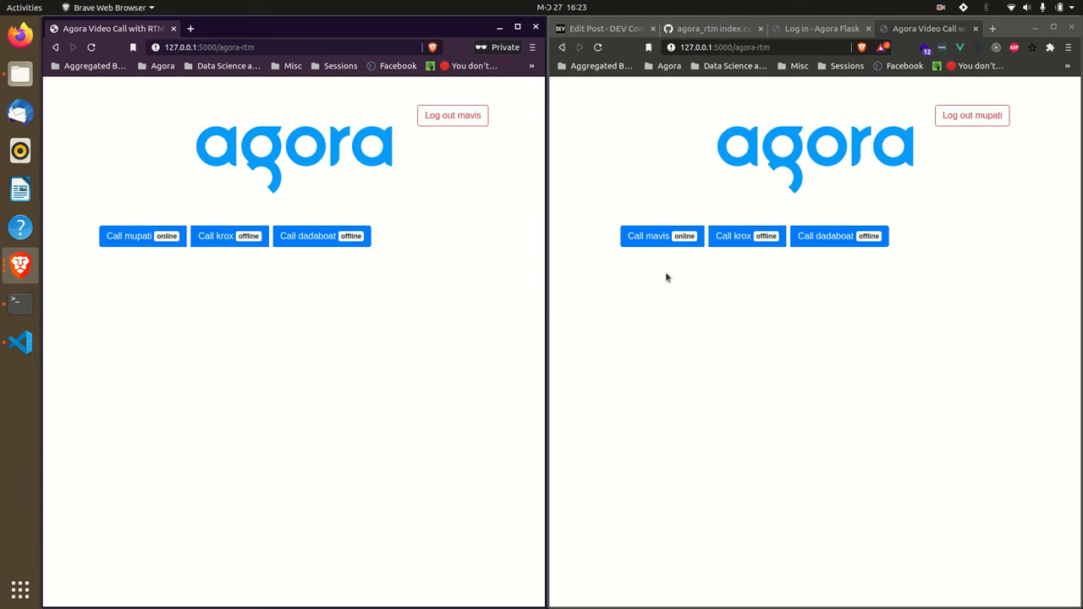
Step: Call again, decline it in the right window, and clear the refused-call notice
{"action": "left_click", "coordinate": [142, 236]}
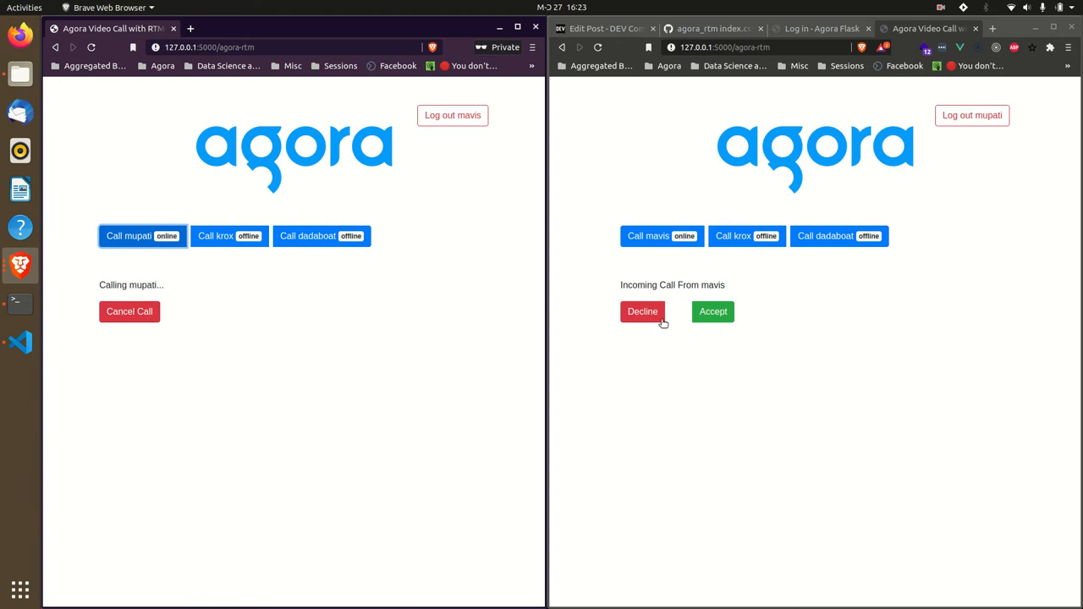
{"action": "left_click", "coordinate": [642, 311]}
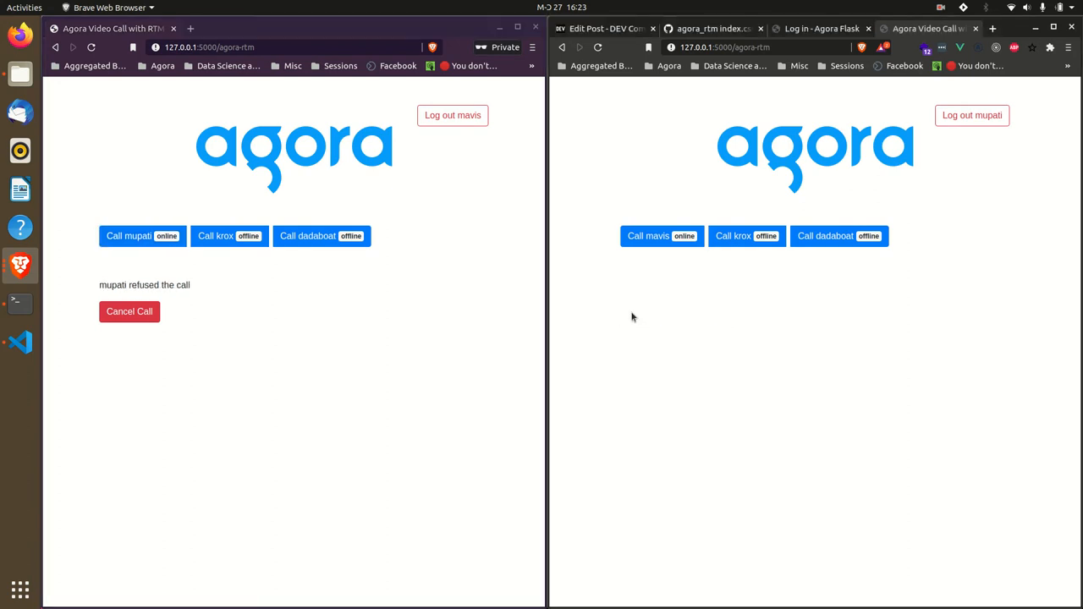
{"action": "mouse_move", "coordinate": [144, 302]}
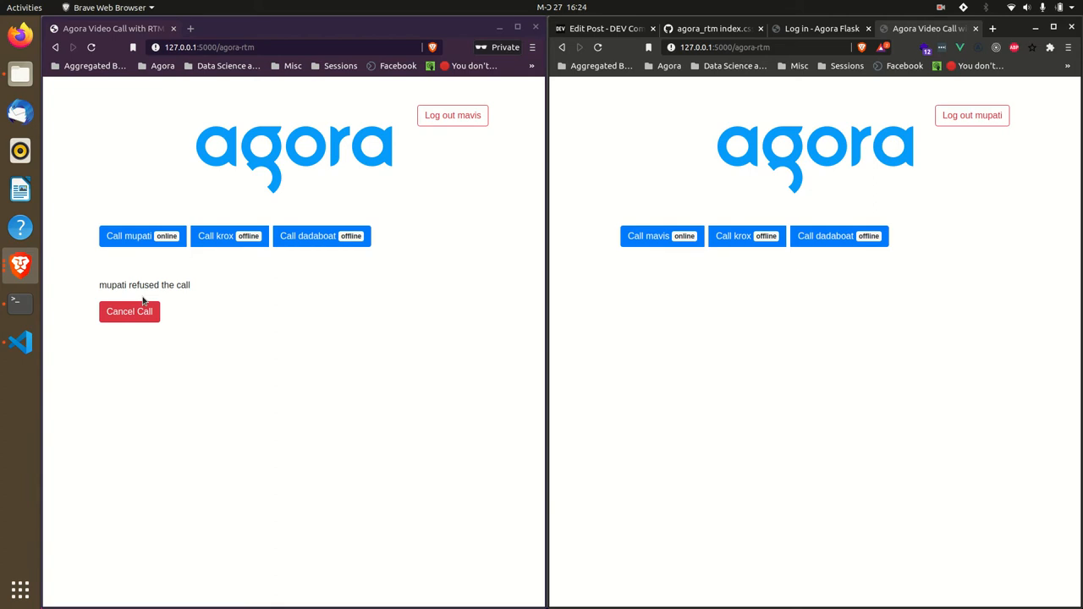
{"action": "left_click", "coordinate": [128, 312]}
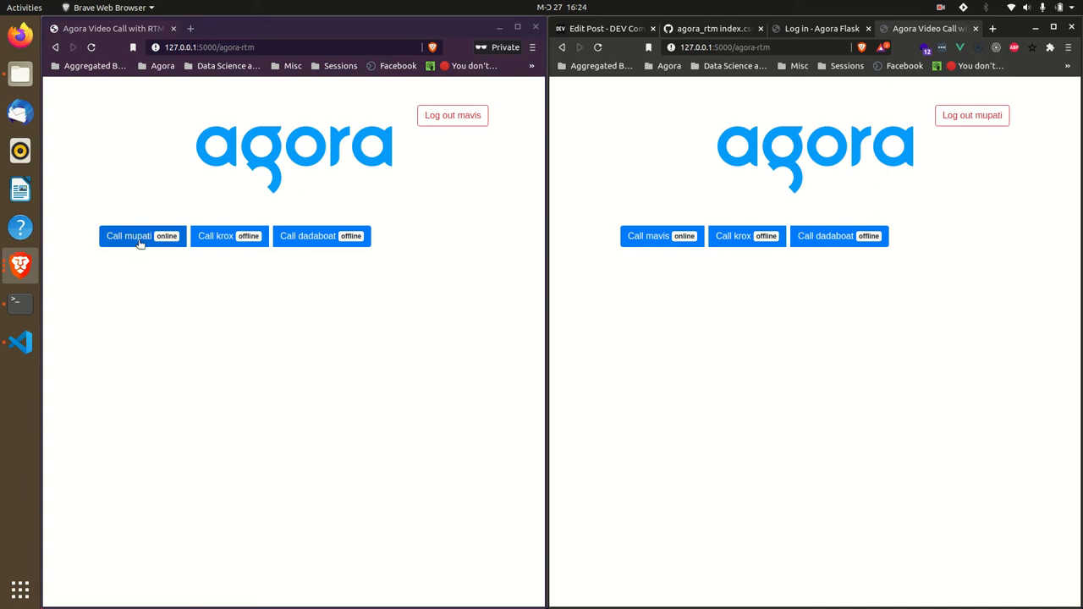
Step: Call mupati from the left window and accept the call in the right window
{"action": "left_click", "coordinate": [142, 235]}
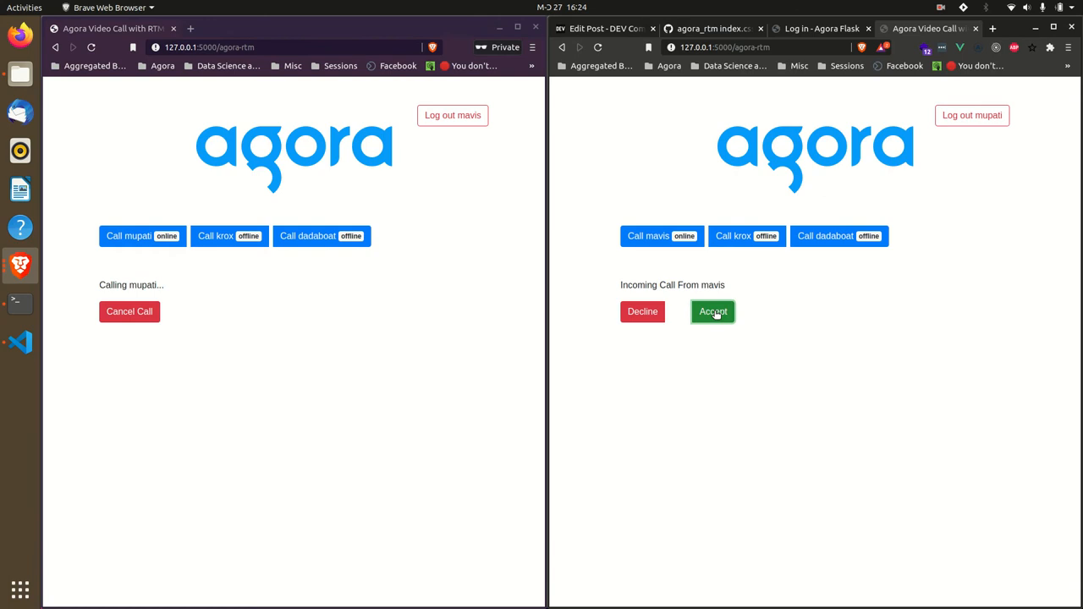
{"action": "left_click", "coordinate": [713, 312]}
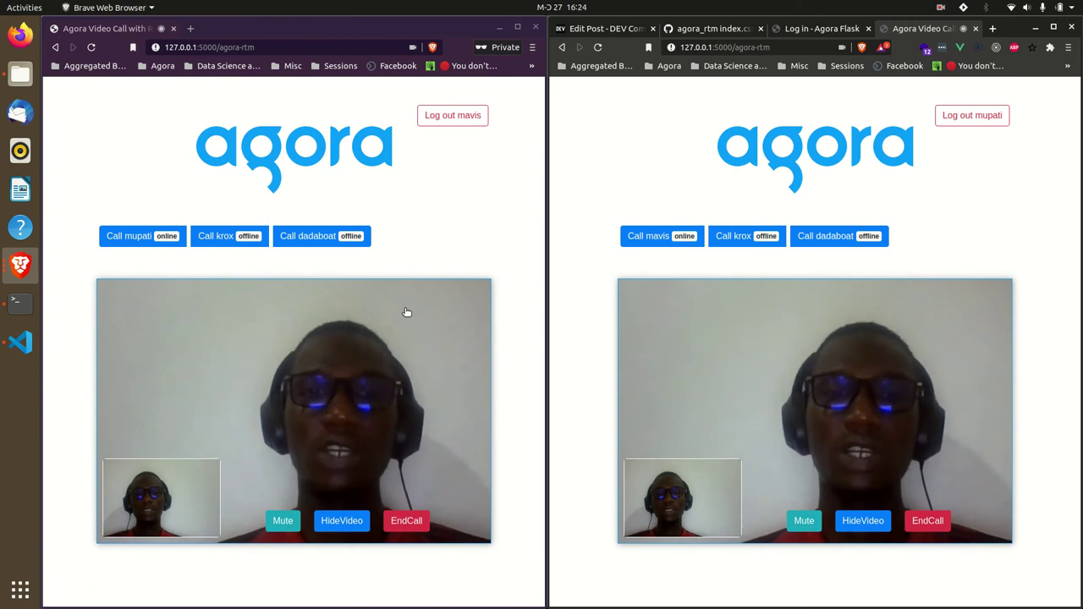
{"action": "mouse_move", "coordinate": [380, 320]}
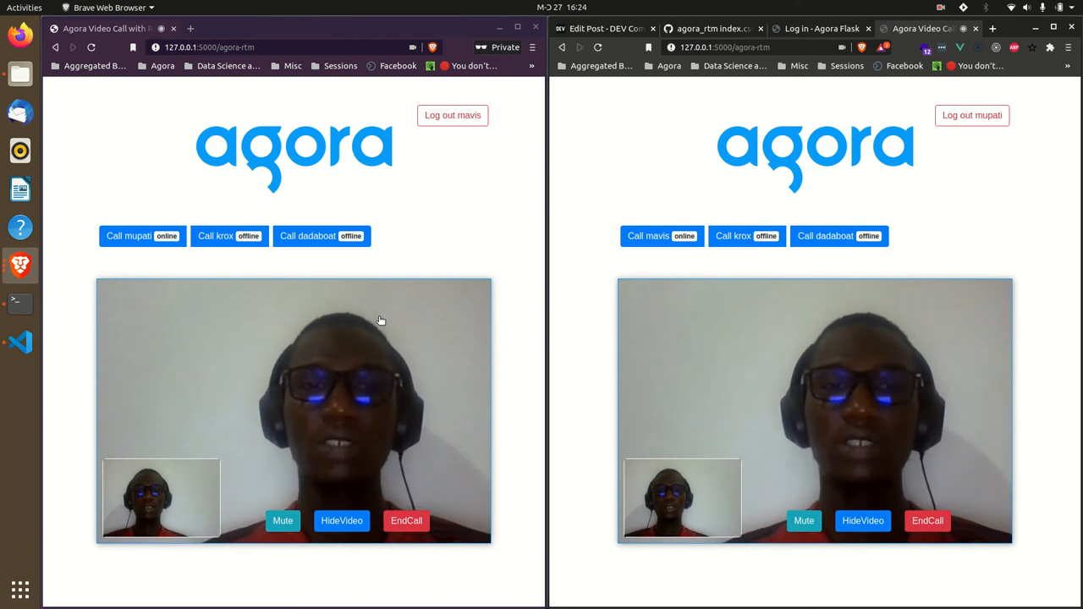
{"action": "mouse_move", "coordinate": [374, 323]}
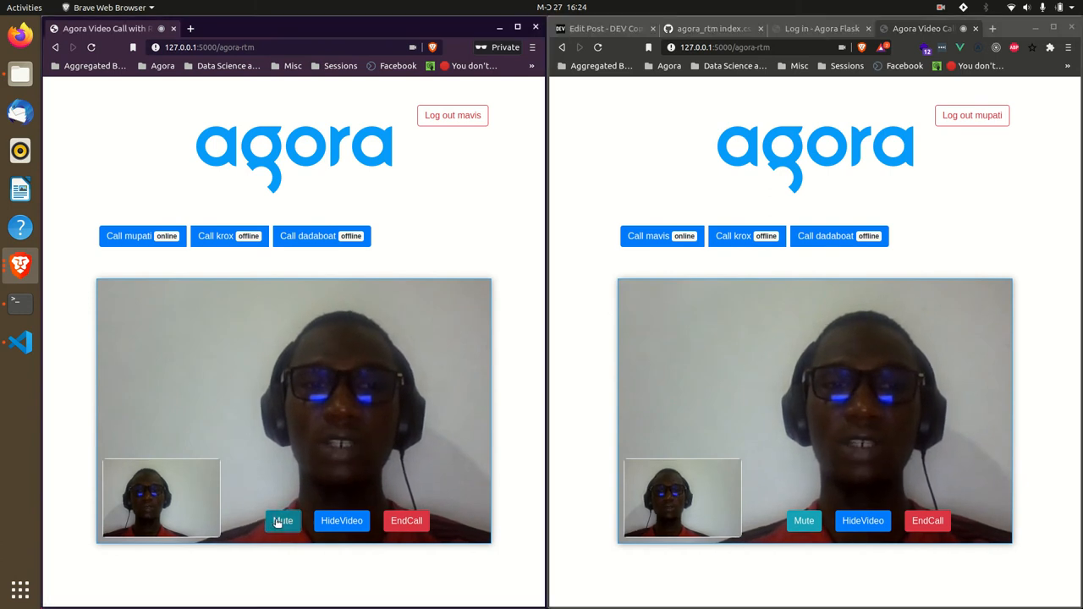
Step: Mute both participants' microphones, then hide and restore the caller's video
{"action": "left_click", "coordinate": [284, 521]}
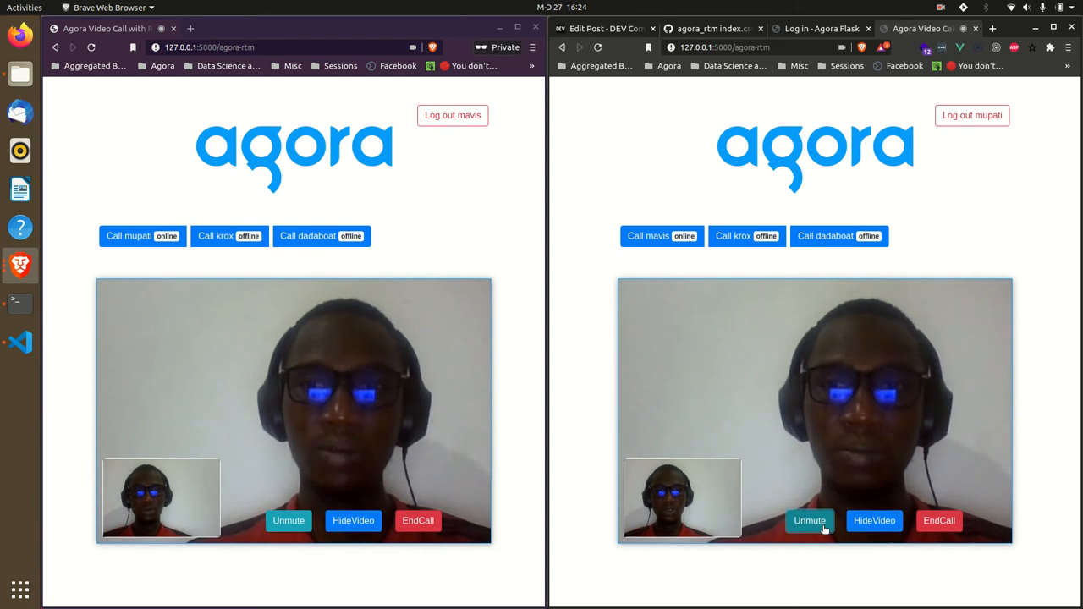
{"action": "left_click", "coordinate": [810, 521]}
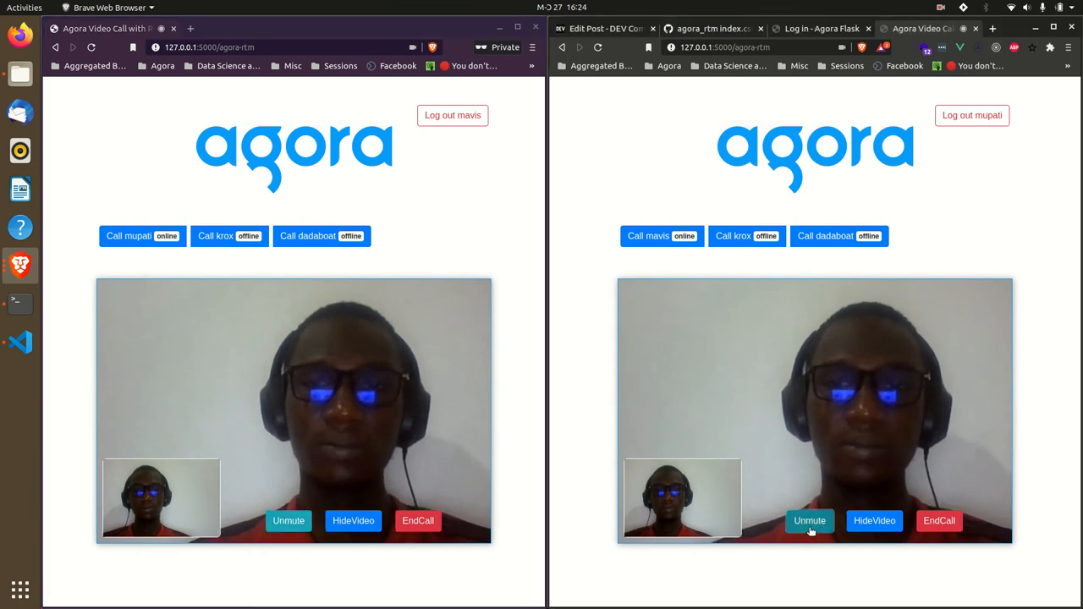
{"action": "left_click", "coordinate": [353, 520]}
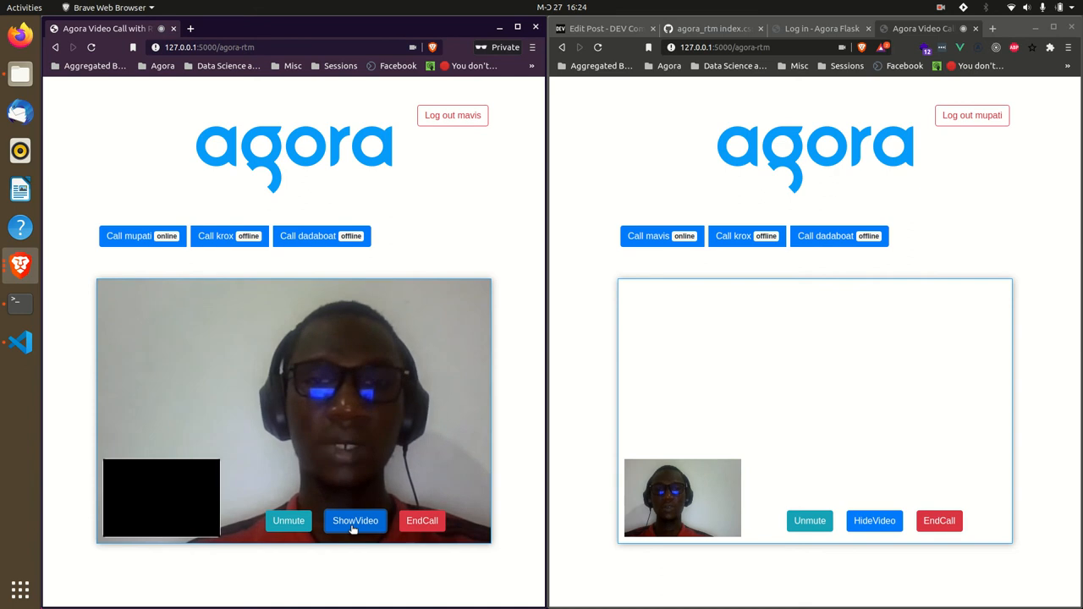
{"action": "left_click", "coordinate": [355, 520]}
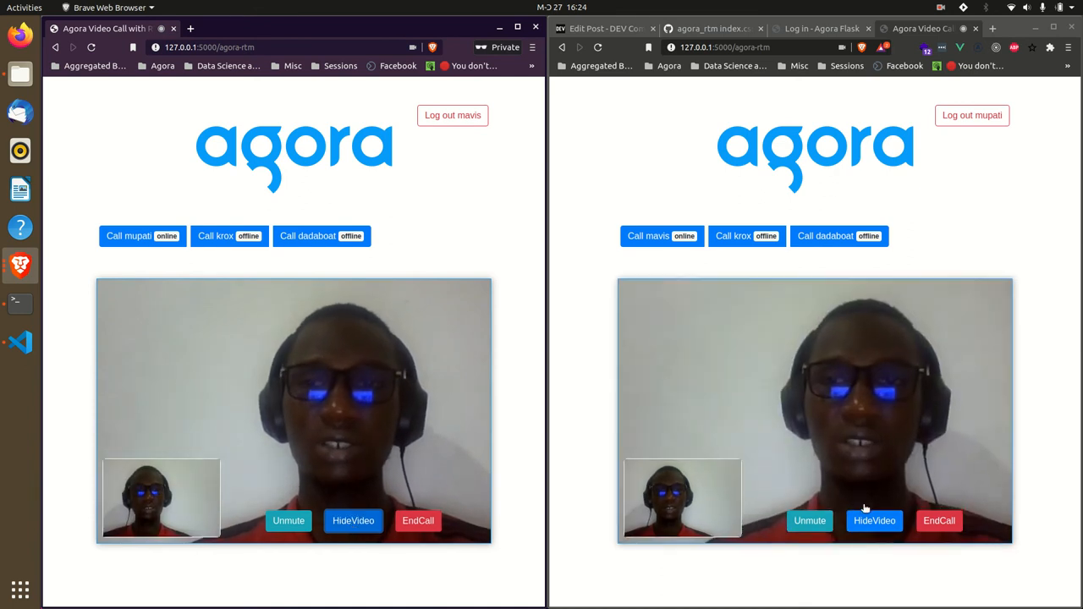
Step: Hide the receiver's video and then show it again
{"action": "left_click", "coordinate": [874, 521]}
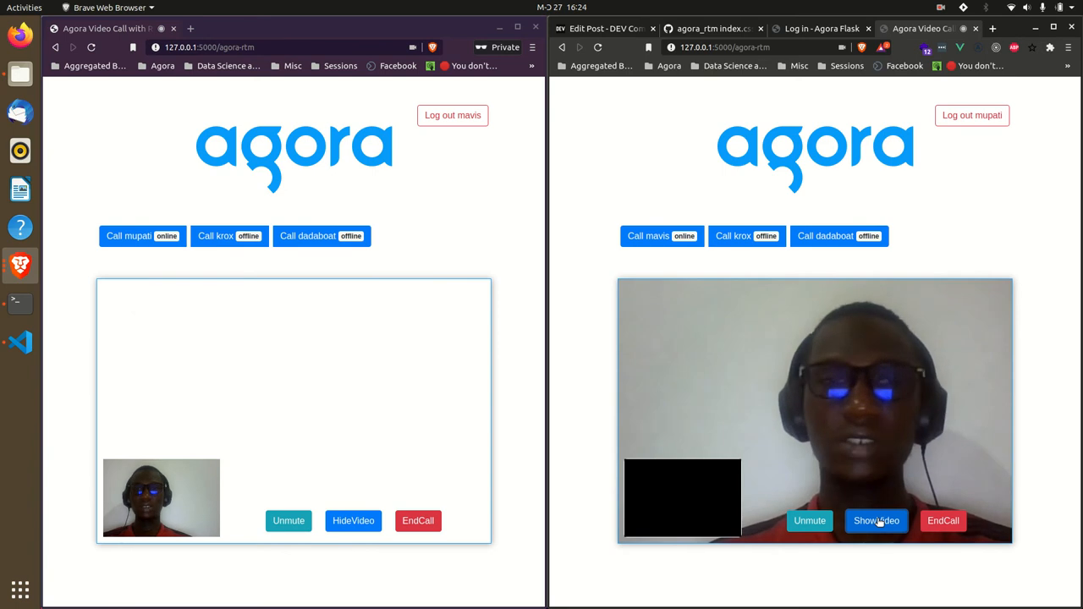
{"action": "left_click", "coordinate": [876, 520]}
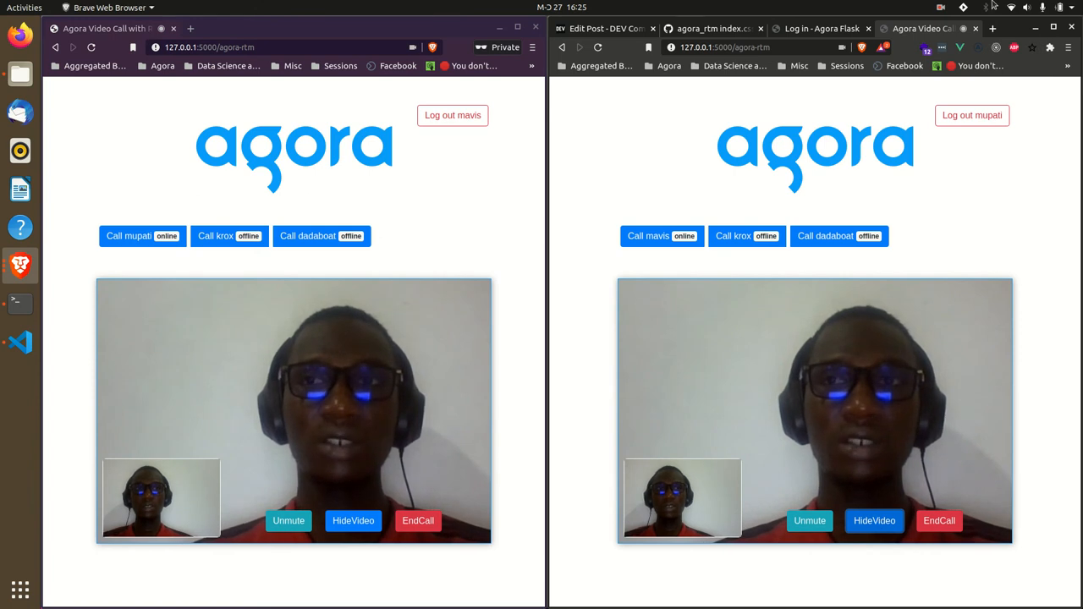
{"action": "left_click", "coordinate": [1043, 8]}
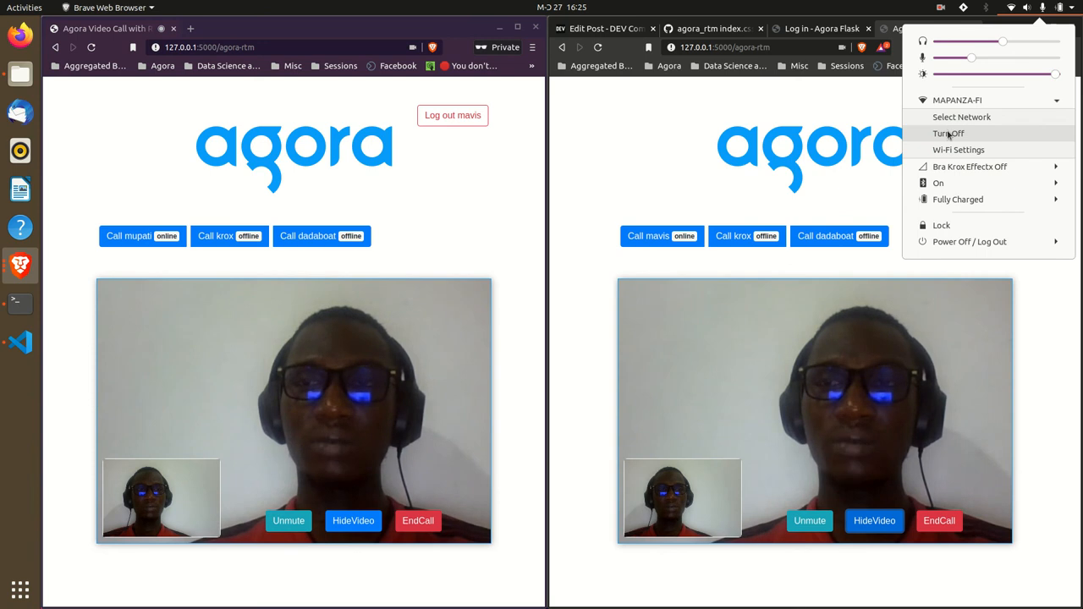
Step: Turn Wi‑Fi off so the remote feeds go black, then open the Wi‑Fi network list
{"action": "left_click", "coordinate": [871, 398]}
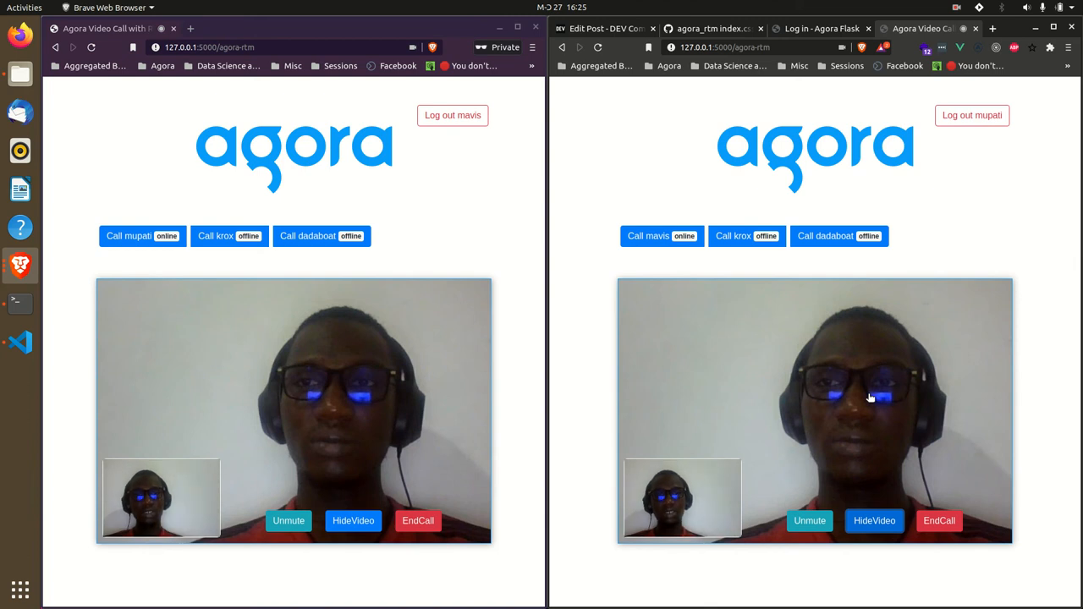
{"action": "left_click", "coordinate": [1025, 8]}
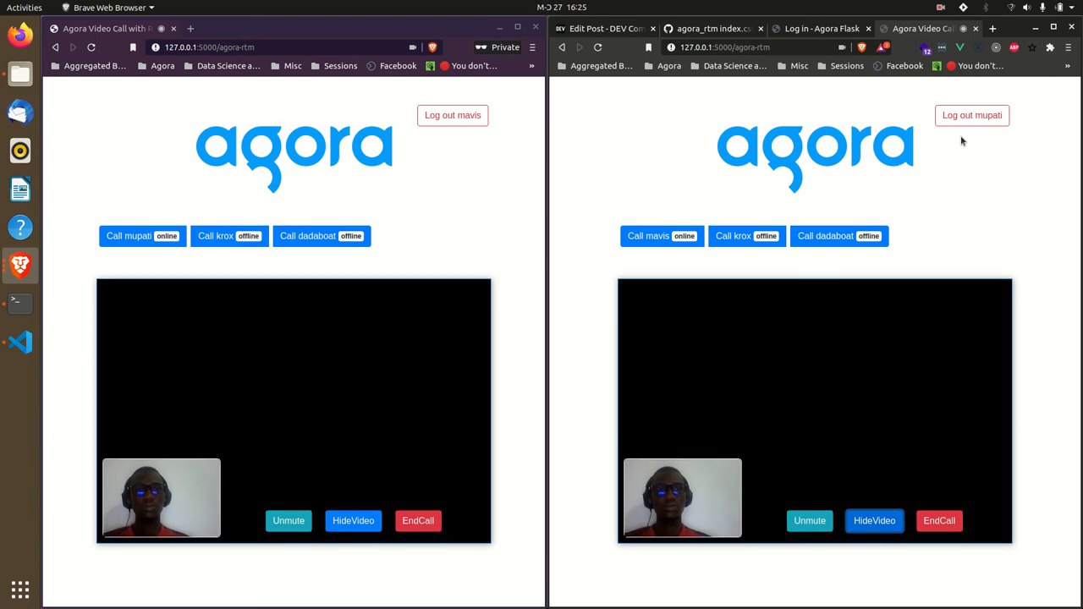
{"action": "left_click", "coordinate": [1027, 8]}
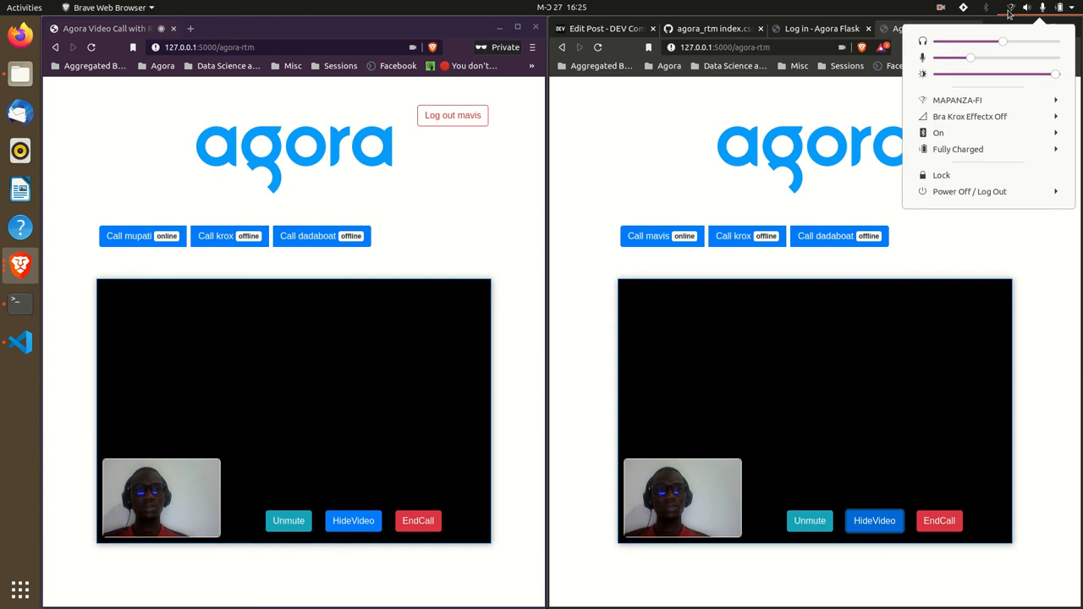
{"action": "left_click", "coordinate": [957, 100]}
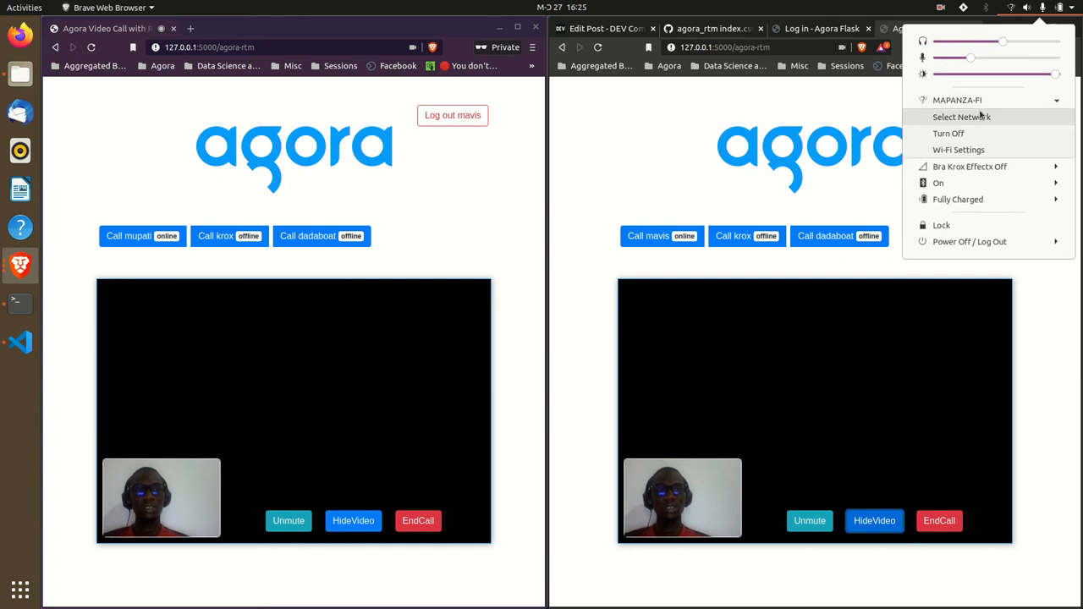
{"action": "left_click", "coordinate": [961, 117]}
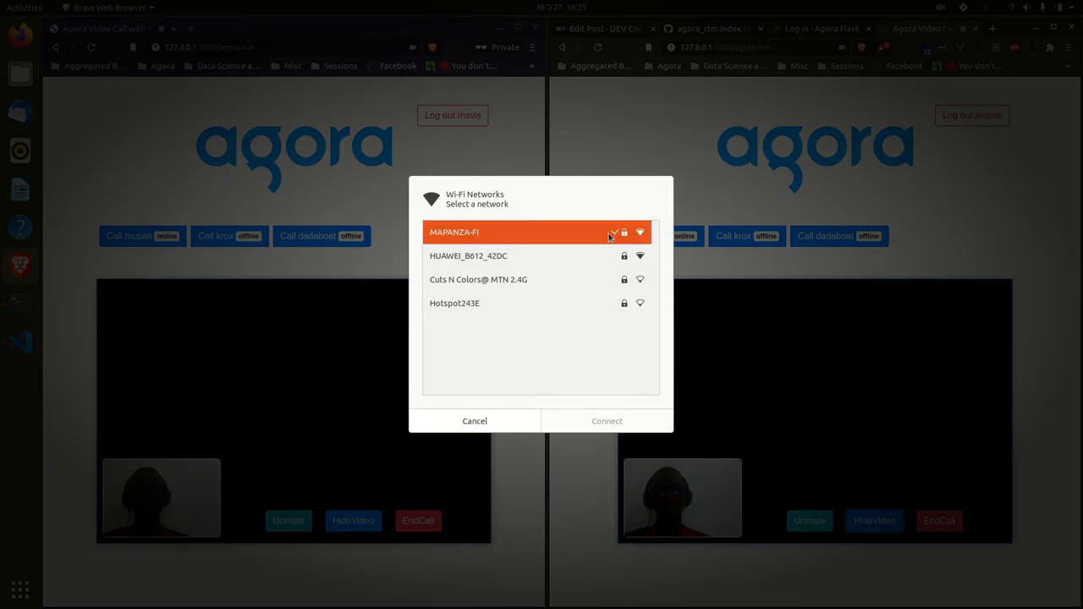
Step: Reconnect to the MAPANZA-FI network and end the call from the left window
{"action": "left_click", "coordinate": [475, 420]}
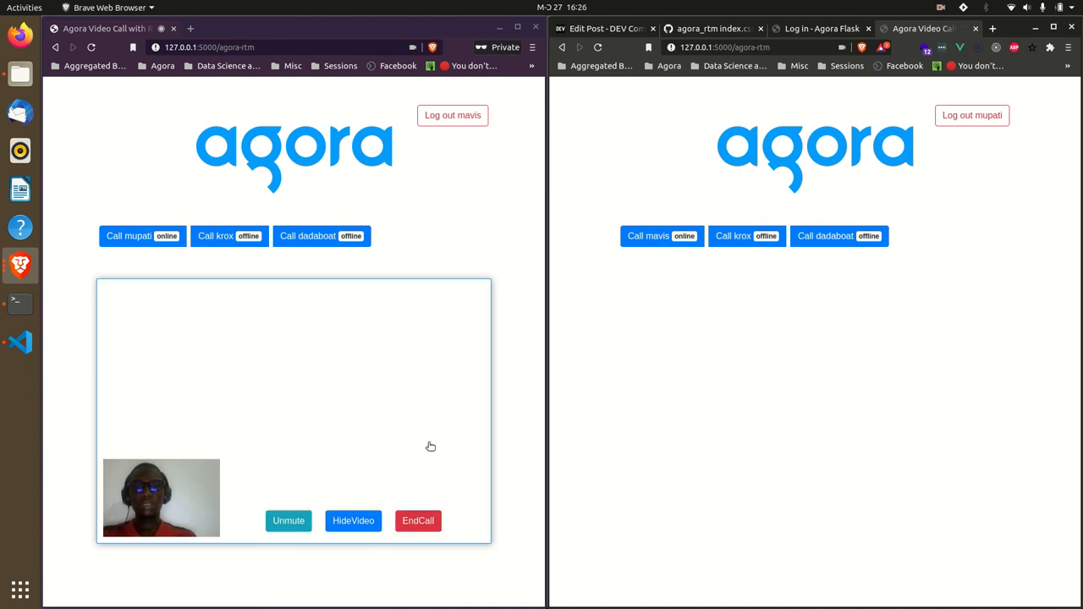
{"action": "left_click", "coordinate": [419, 521]}
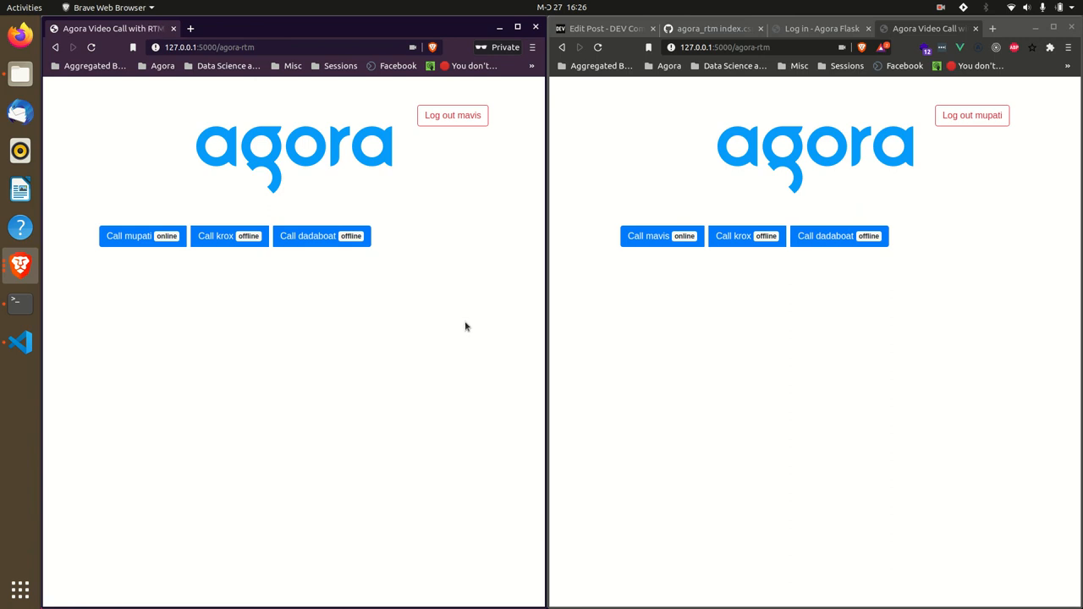
{"action": "mouse_move", "coordinate": [948, 17]}
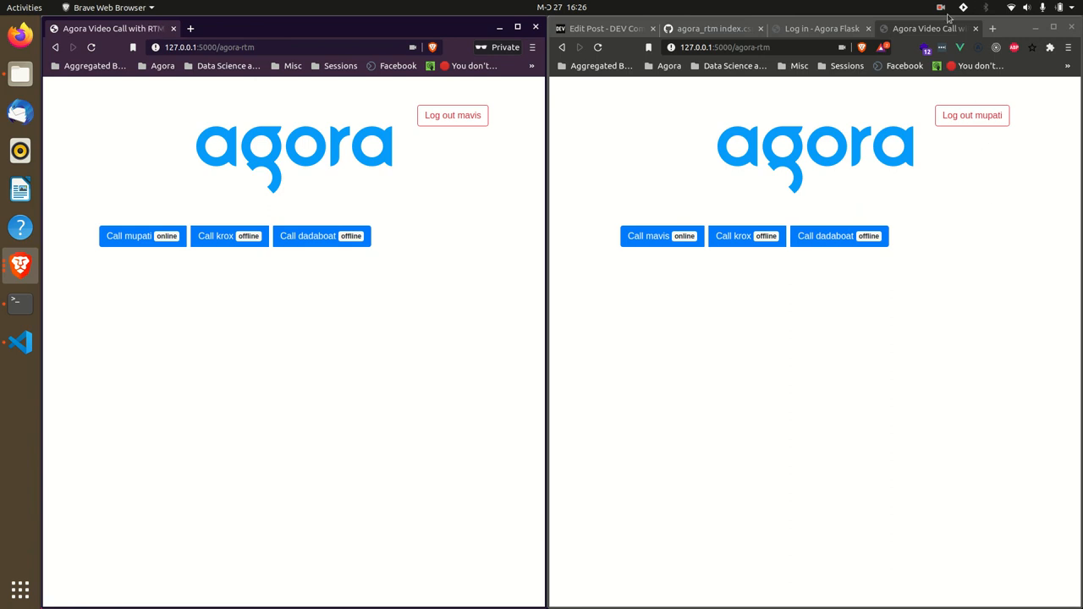